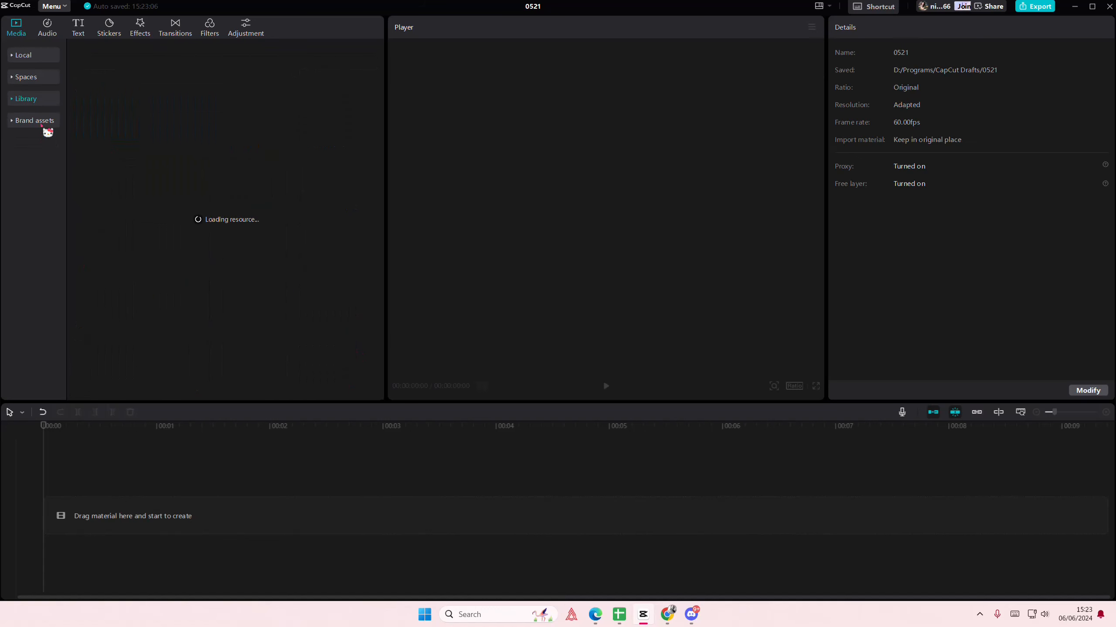
Place the five-second white library clip on the timeline and go to Stickers.
left_click(26, 98)
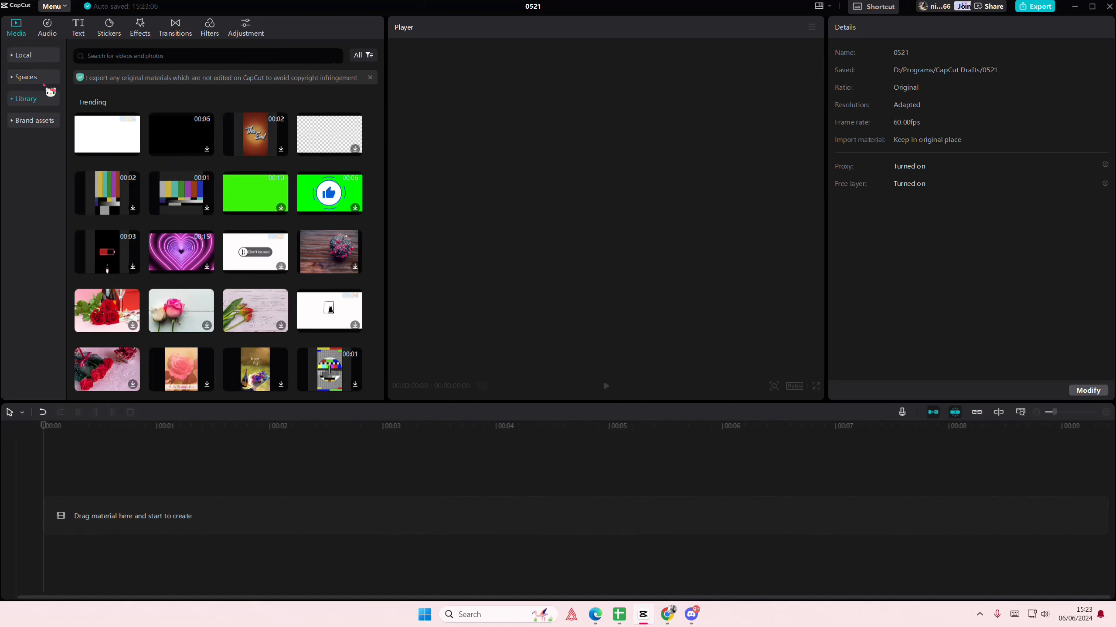
left_click_drag(106, 134, 250, 516)
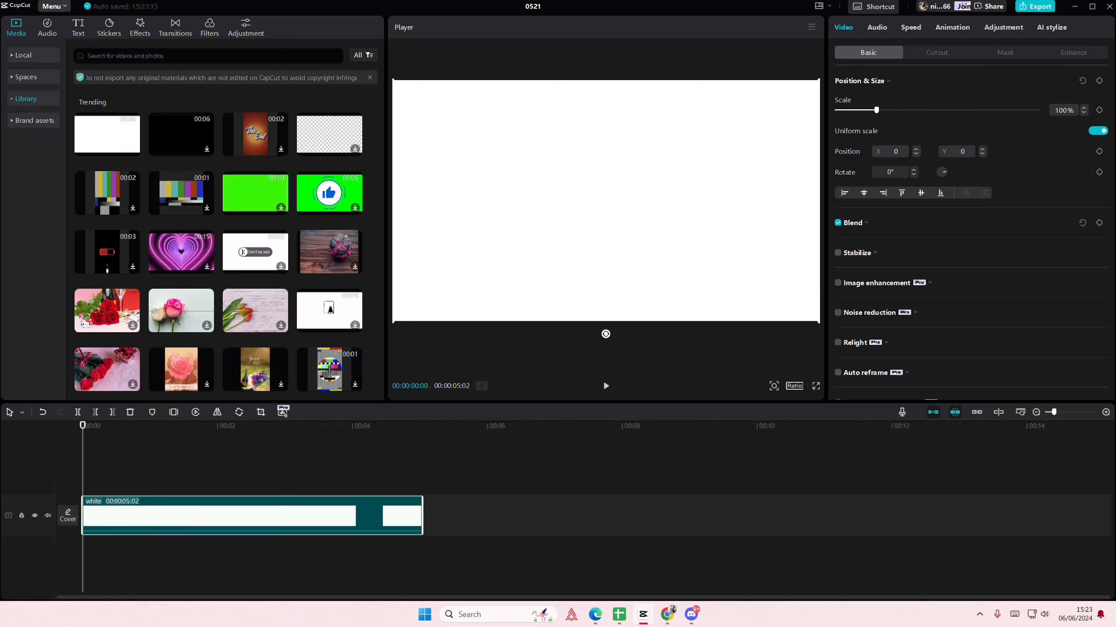
left_click(108, 27)
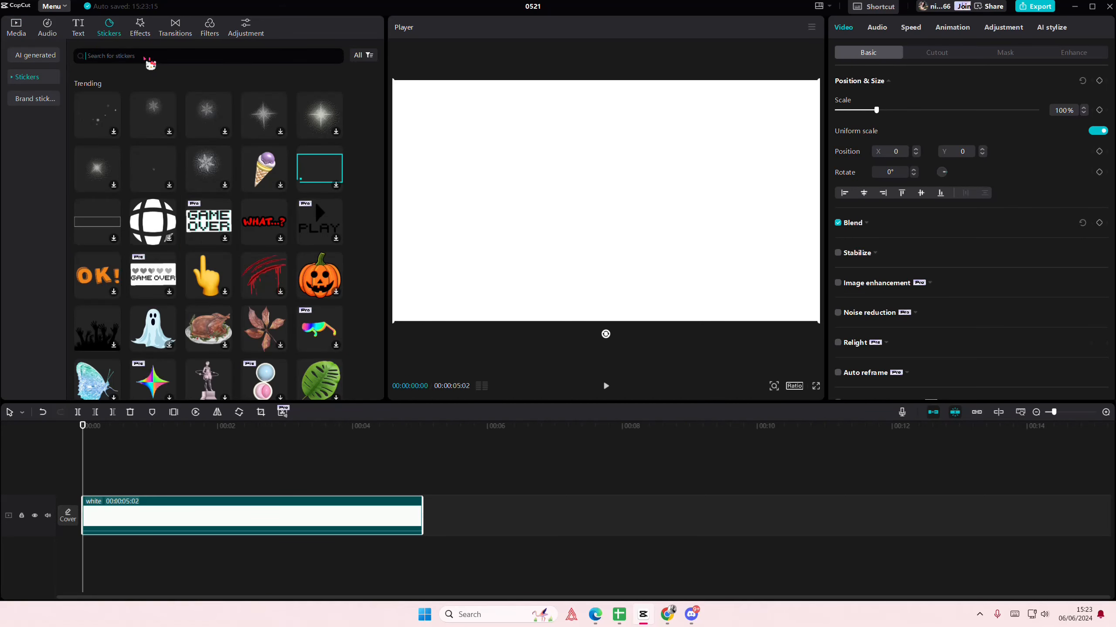
Search 'watermelon', add stickers, shrink the first slice and move it upper left.
type("watermelon")
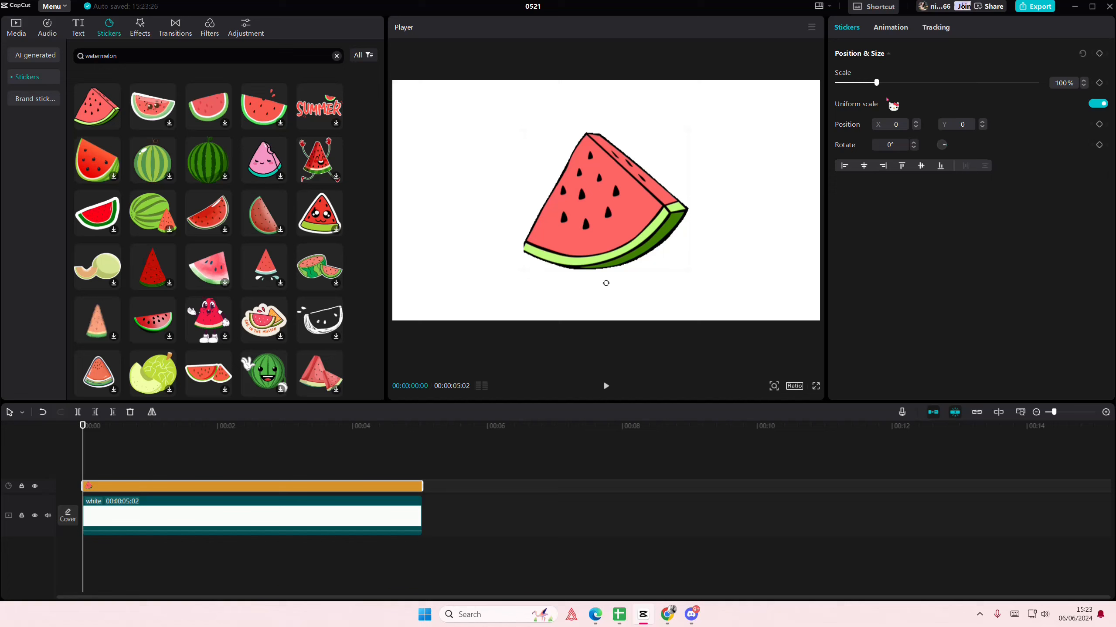
left_click_drag(876, 83, 853, 83)
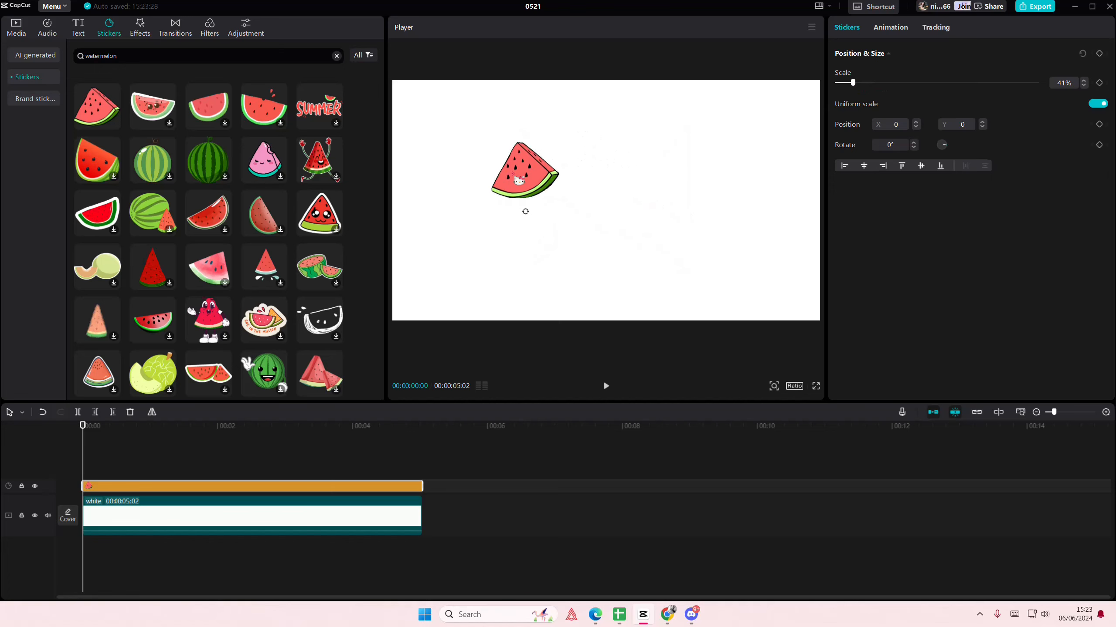
left_click_drag(525, 173, 490, 152)
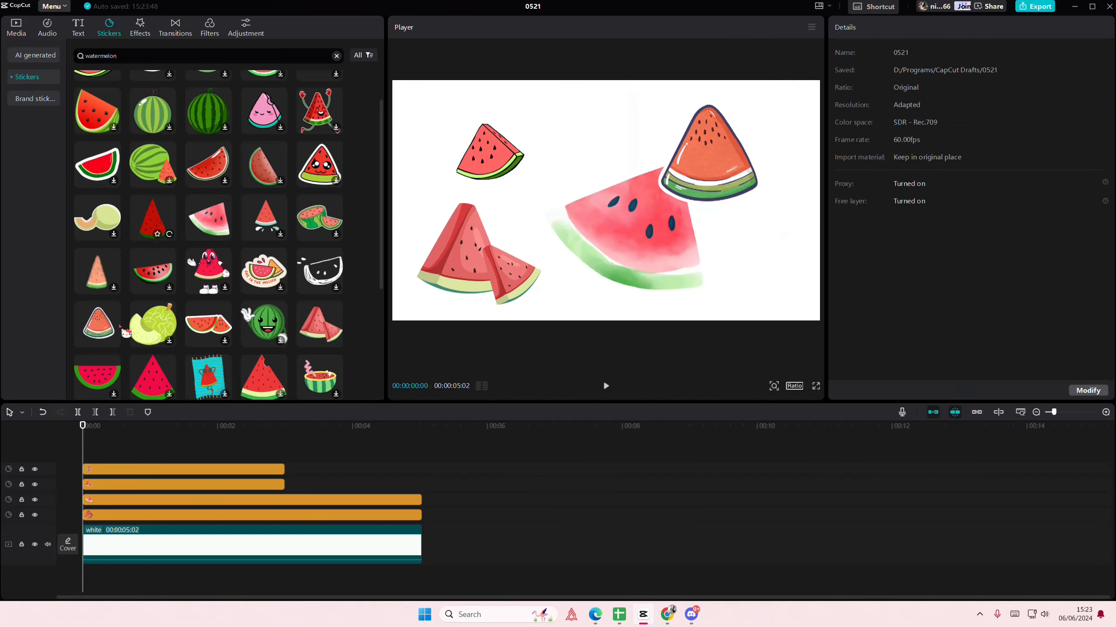
left_click(605, 206)
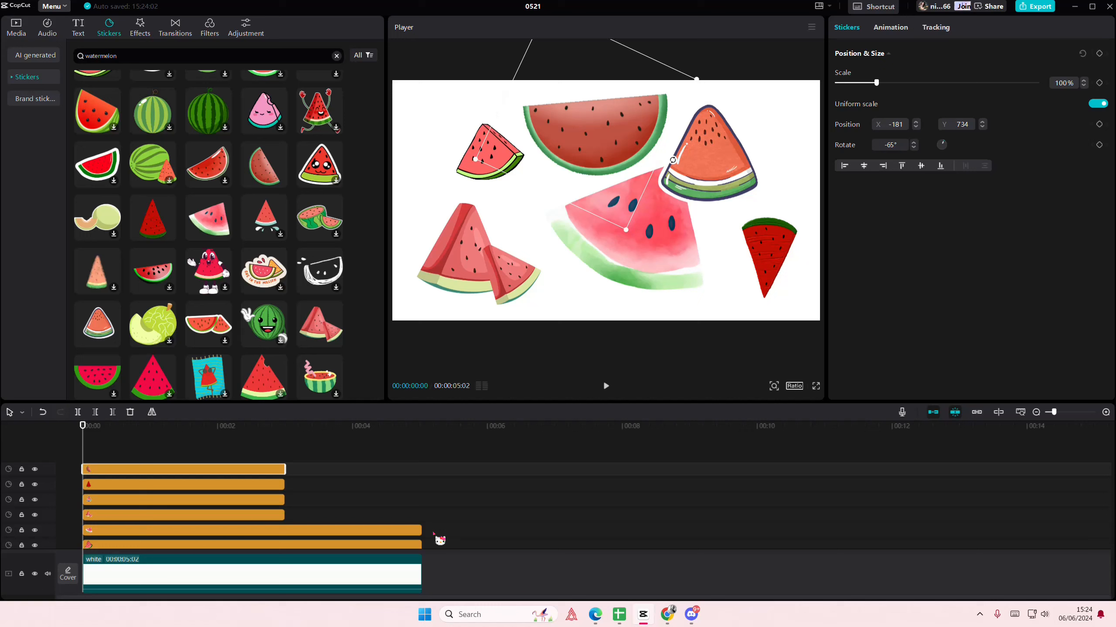
Convert the red triangle sticker clip into a compound clip and reach its Blend settings.
left_click(345, 425)
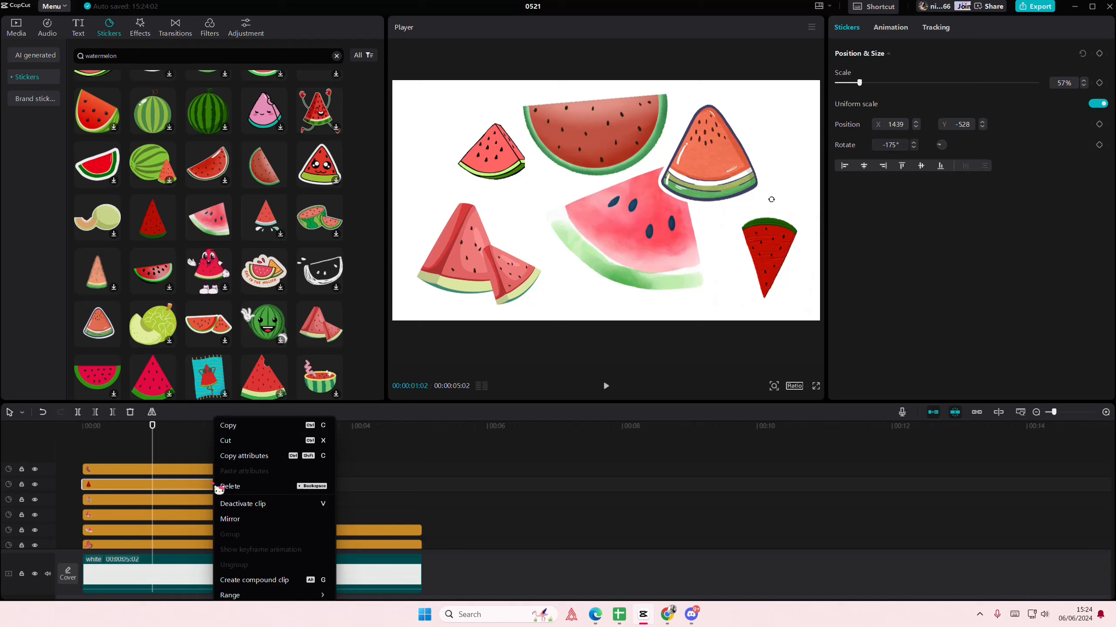
left_click(253, 579)
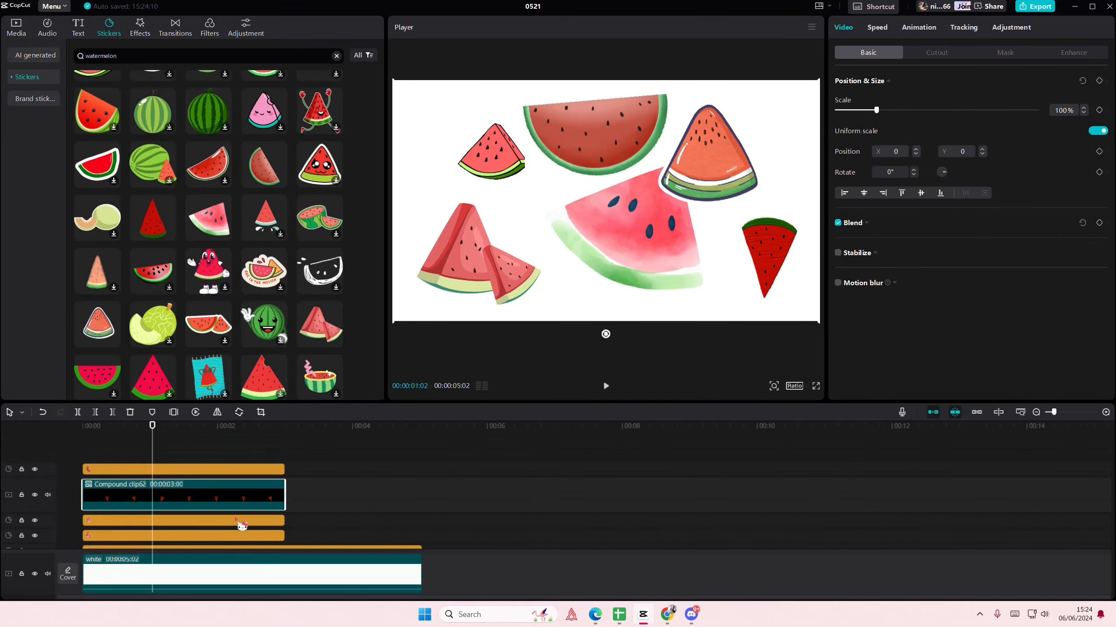
left_click(850, 224)
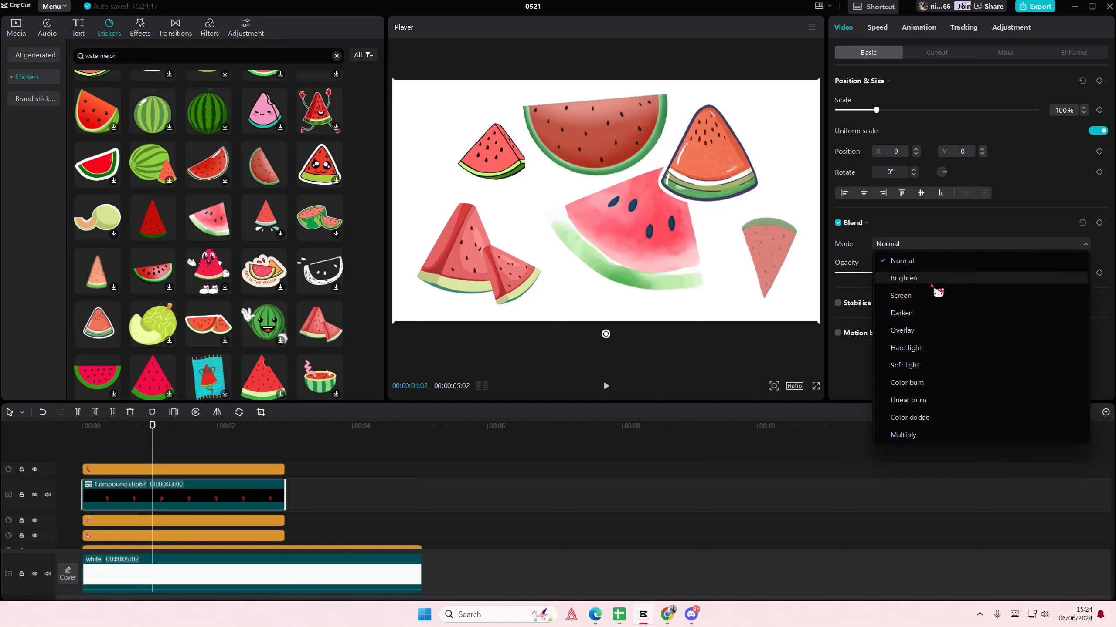
Try Brighten, Soft light, Color burn and Overlay, then settle on Normal blend mode.
left_click(903, 278)
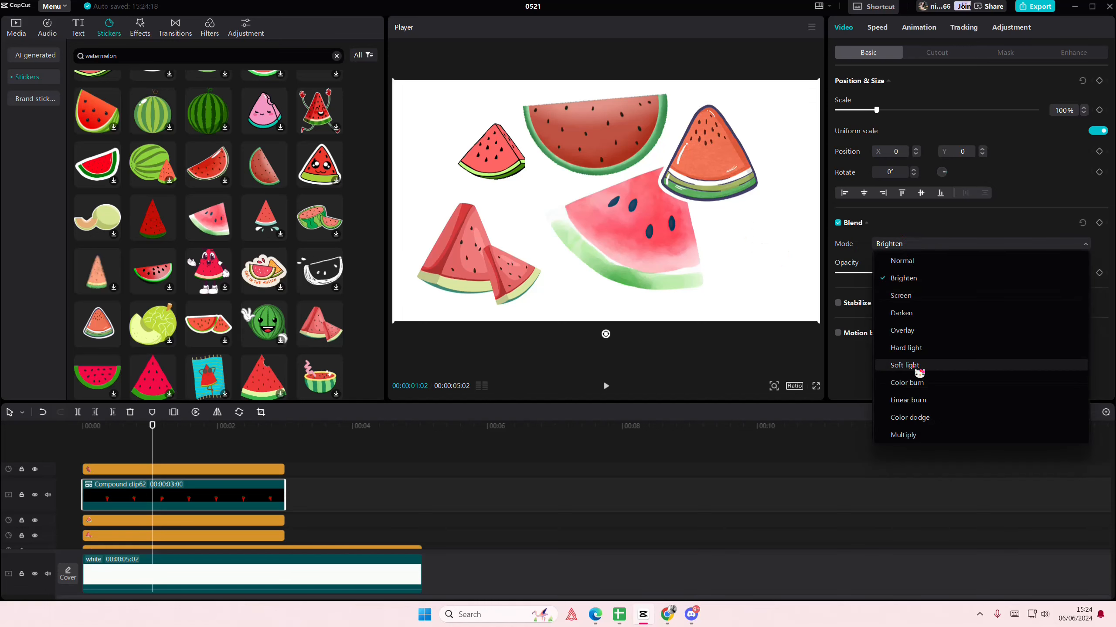
left_click(904, 366)
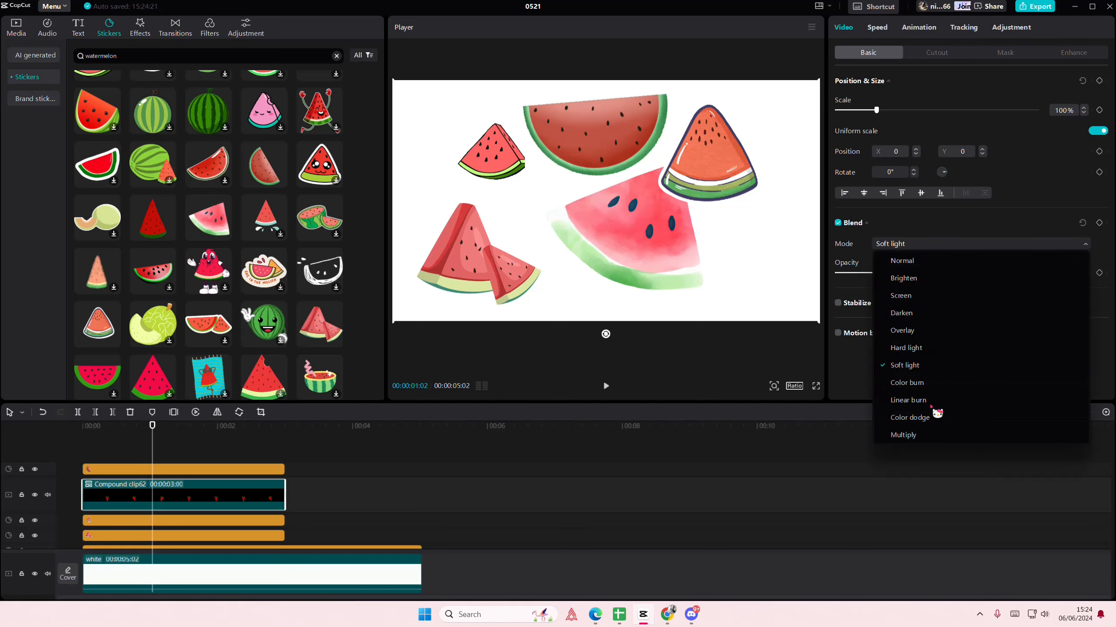
left_click(906, 382)
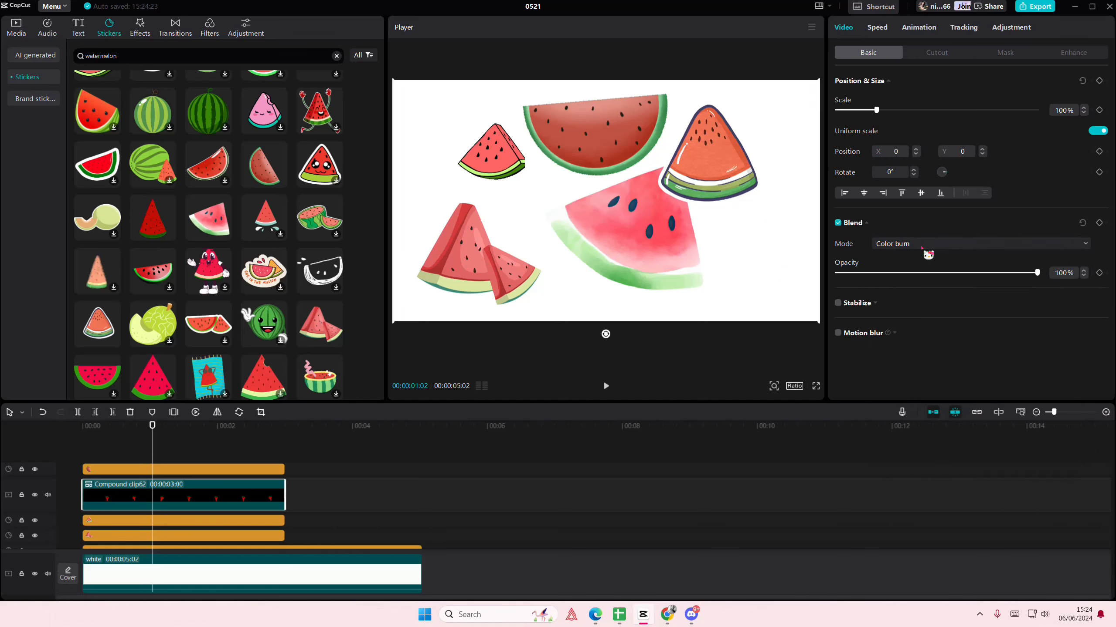
left_click(978, 243)
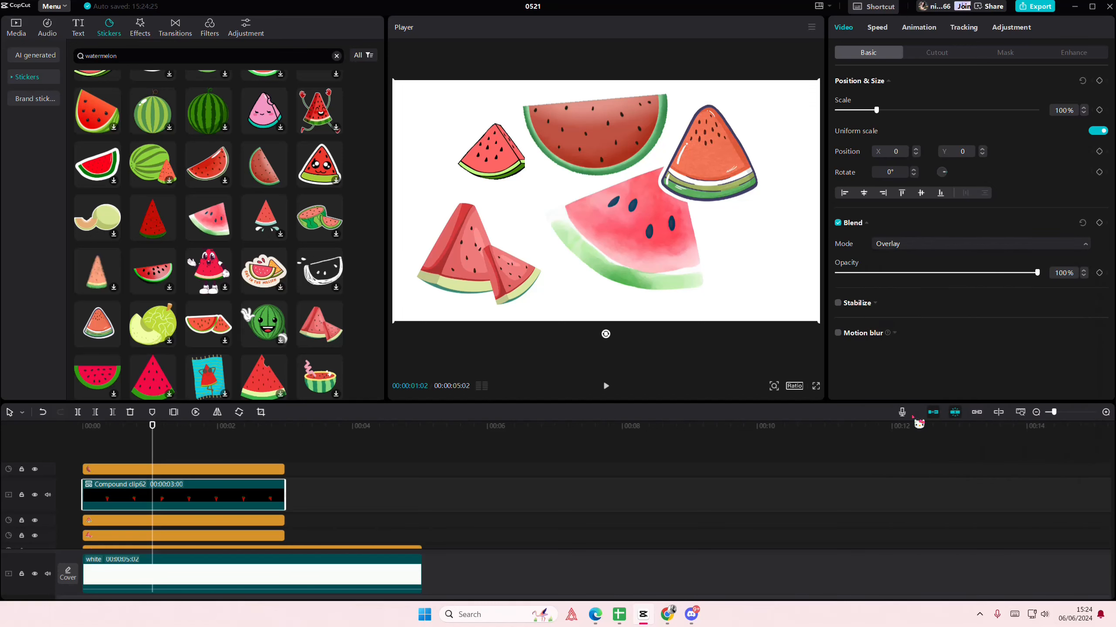
left_click(981, 243)
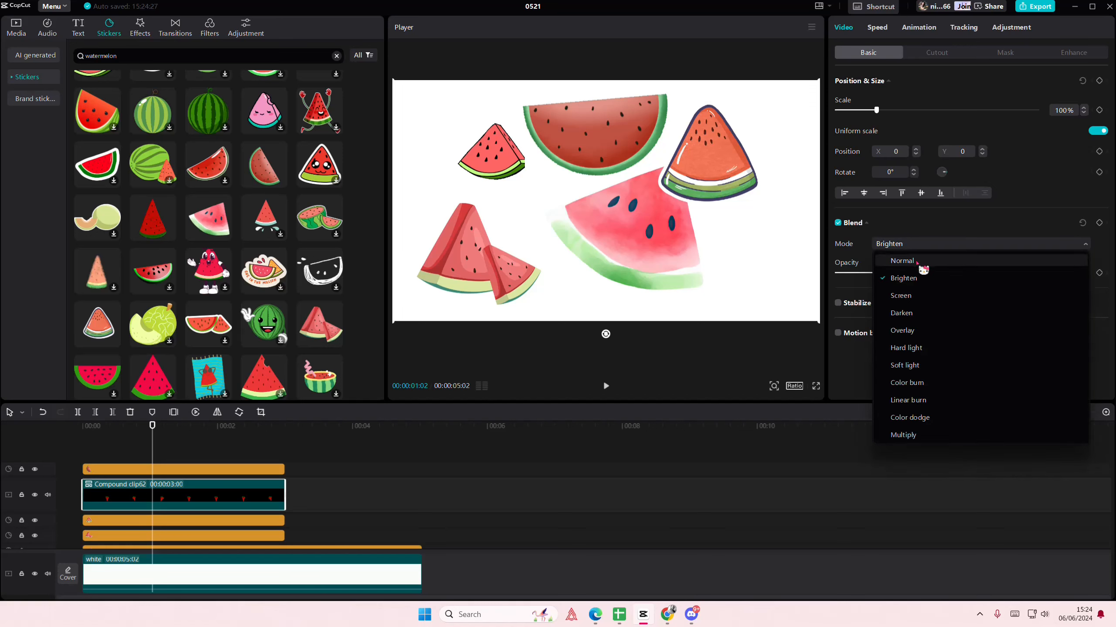
left_click(901, 260)
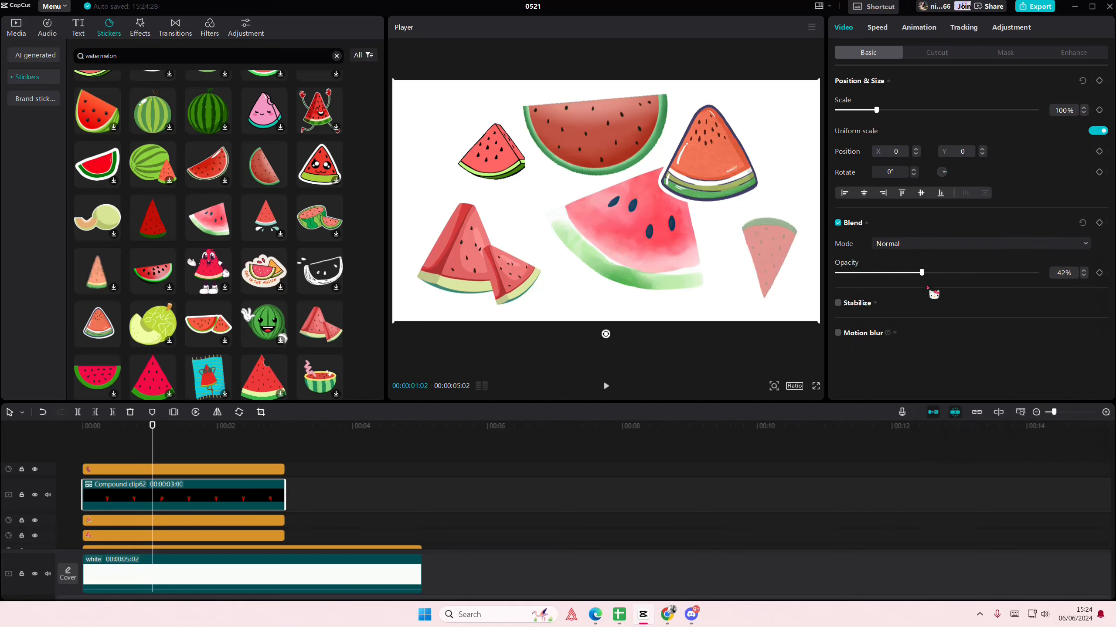
Lower the compound clip's opacity to 67% so the slice looks semi-transparent.
left_click_drag(922, 273, 966, 273)
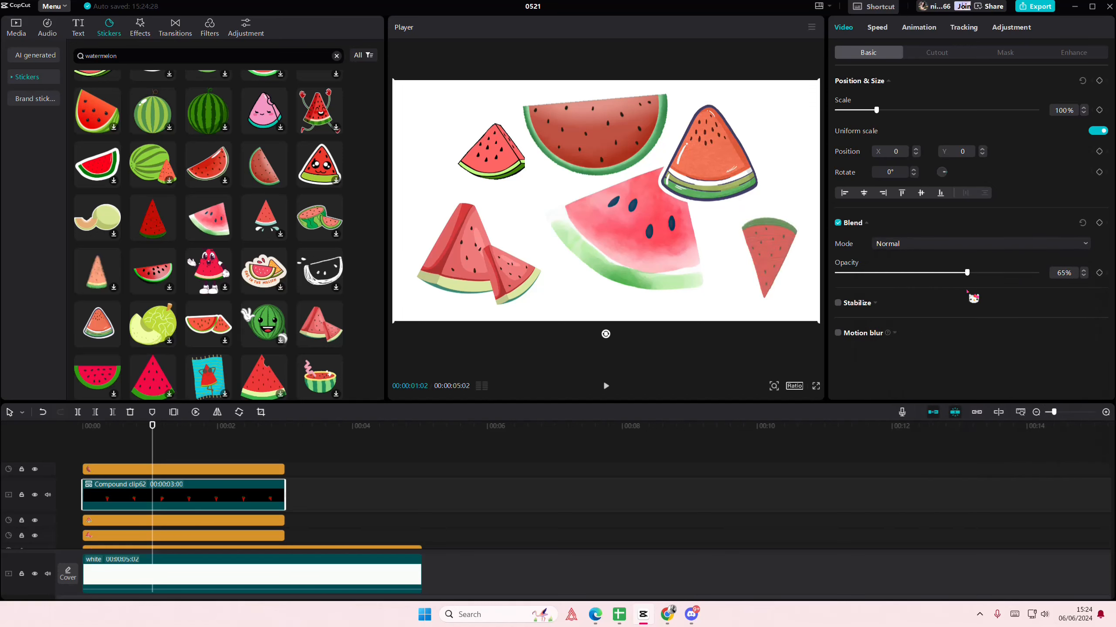
left_click_drag(966, 273, 970, 273)
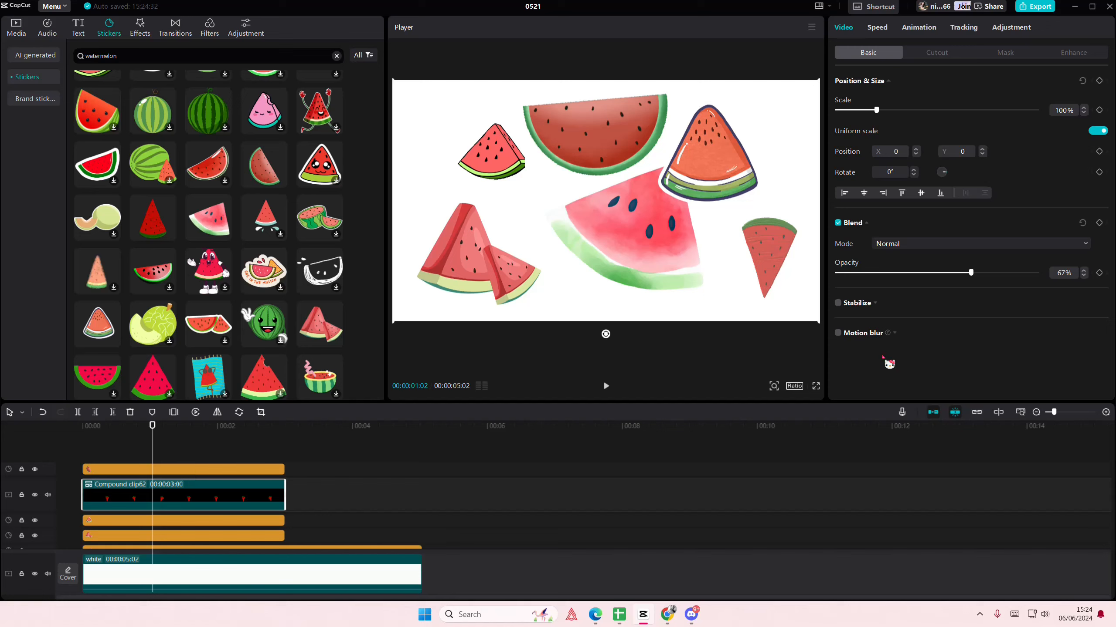
mouse_move(880, 377)
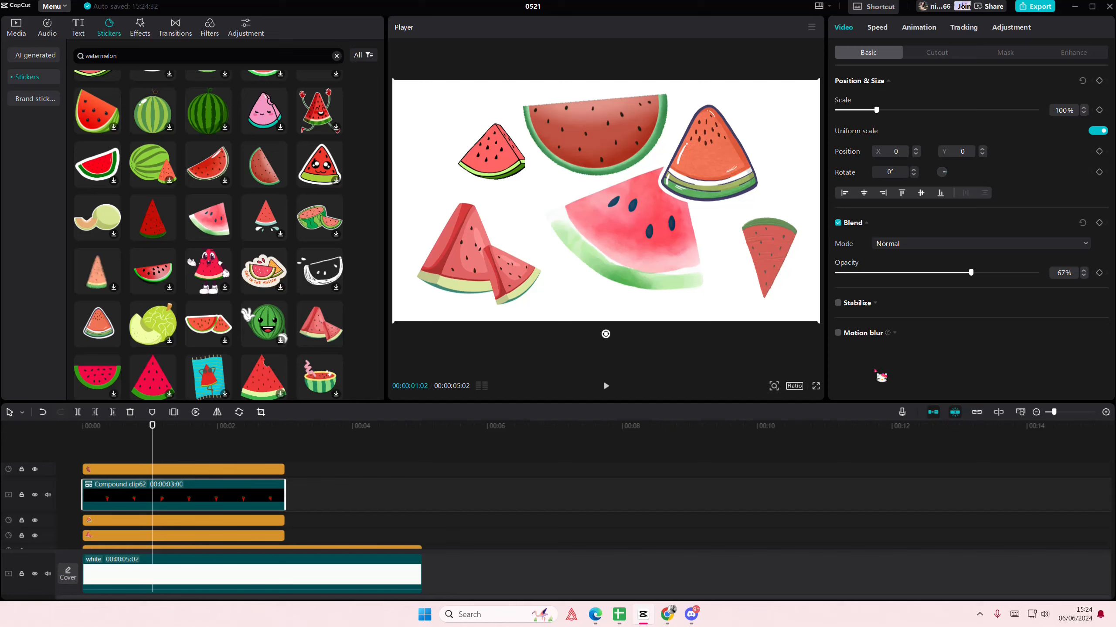
mouse_move(875, 385)
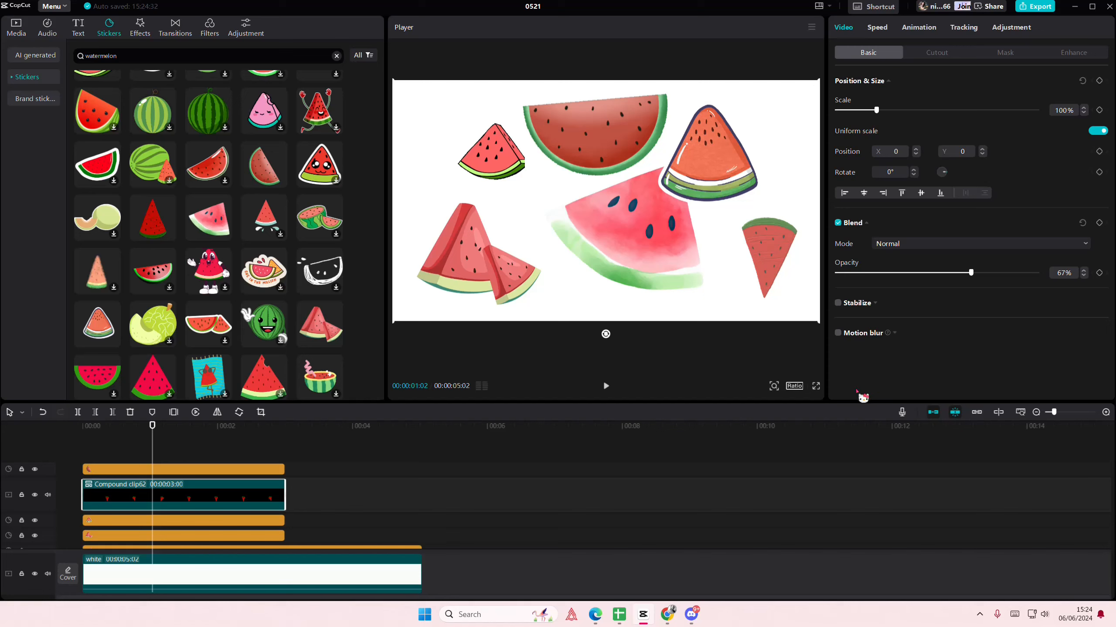
mouse_move(859, 400)
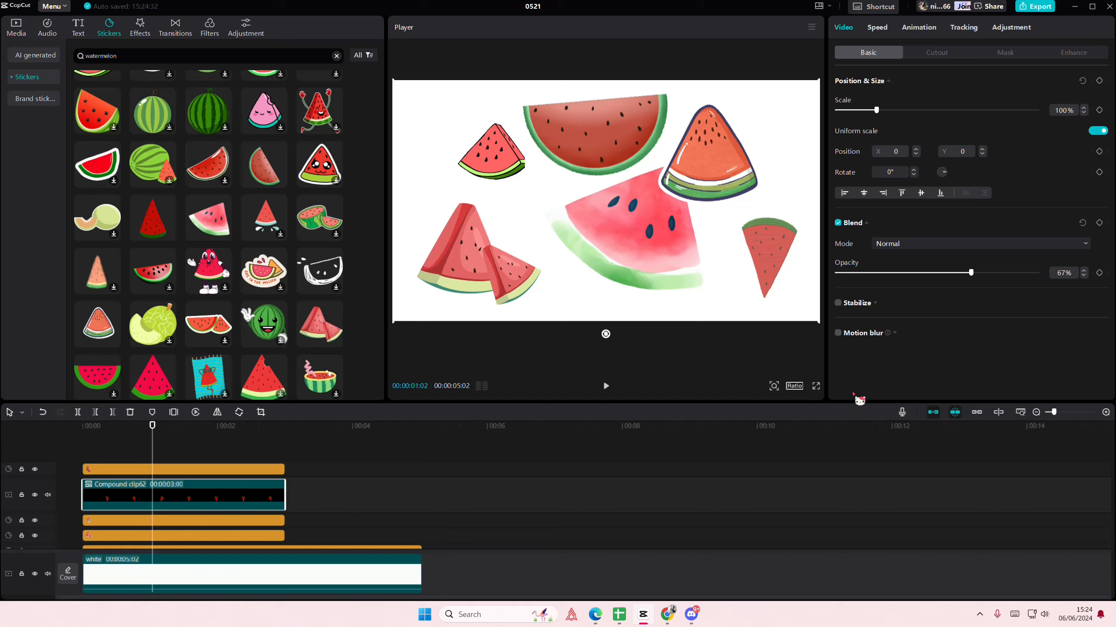
mouse_move(854, 401)
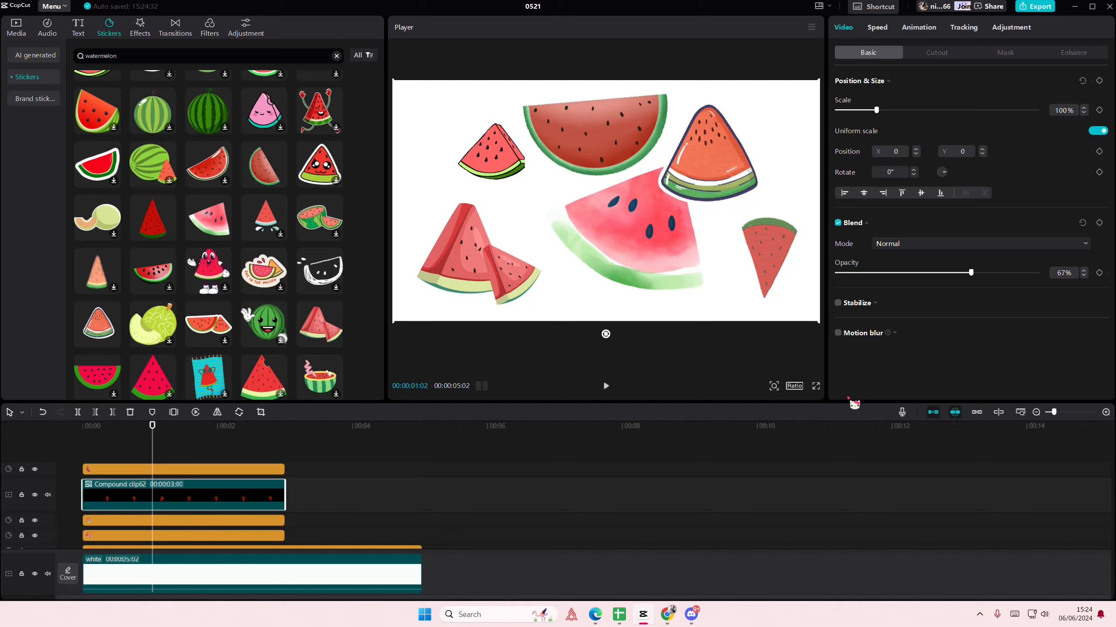